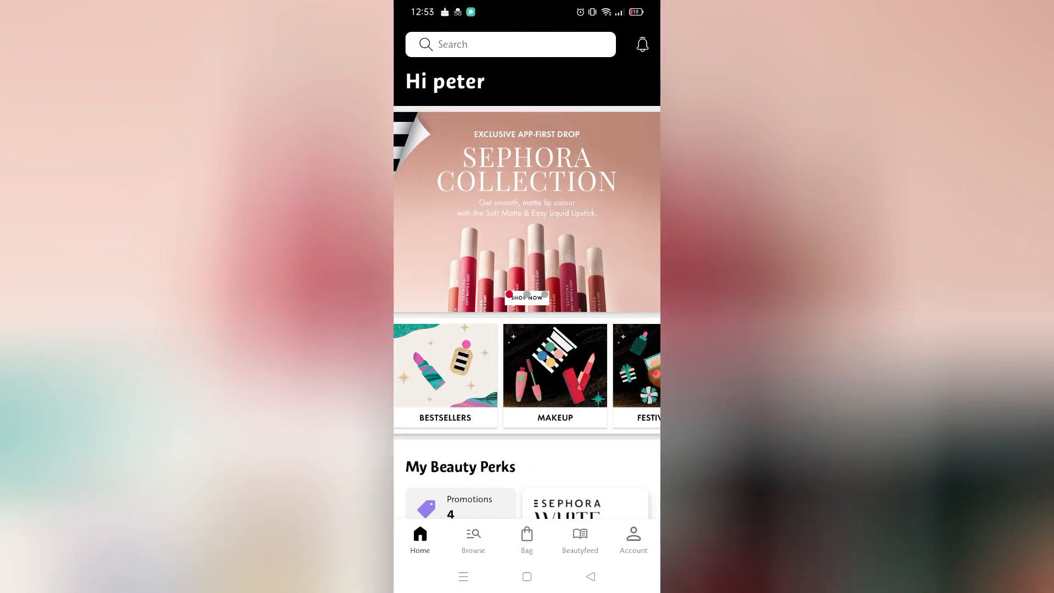
# From the account area, pick Singapore as the Country/Region in place of Philippines.
pyautogui.click(632, 540)
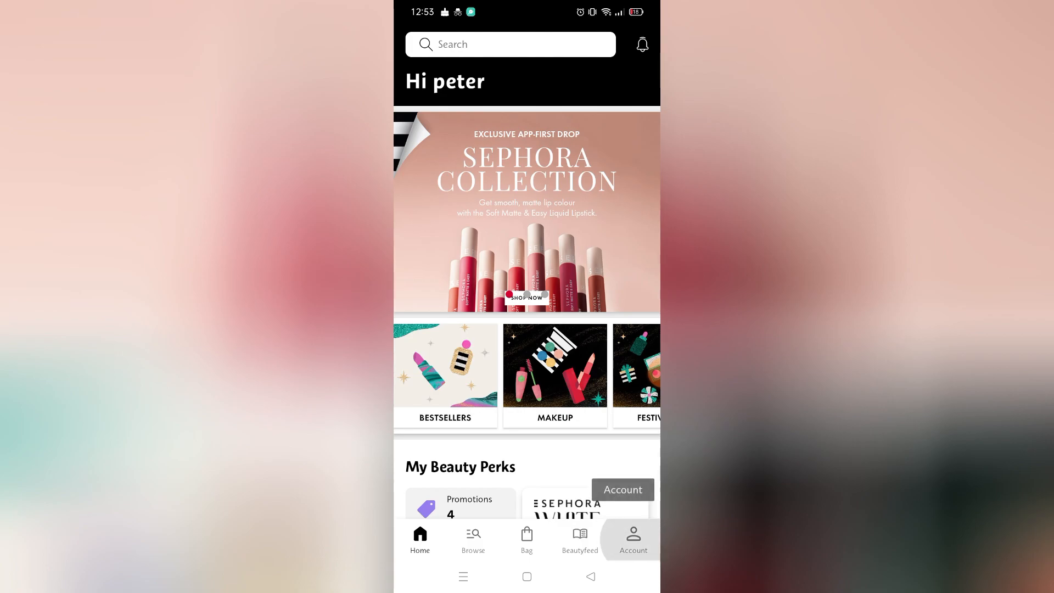
pyautogui.click(632, 538)
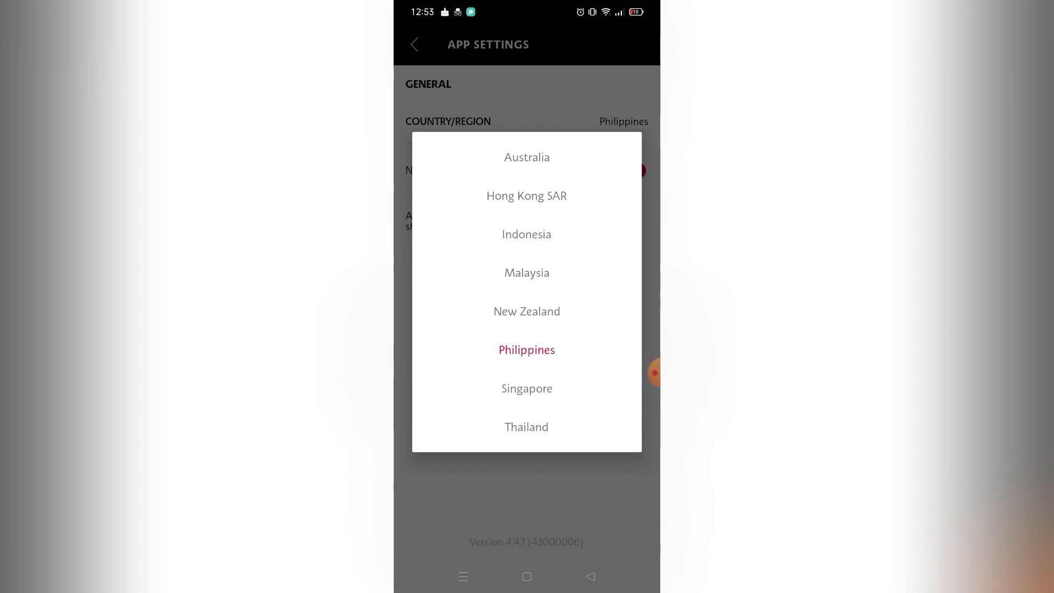
pyautogui.click(526, 388)
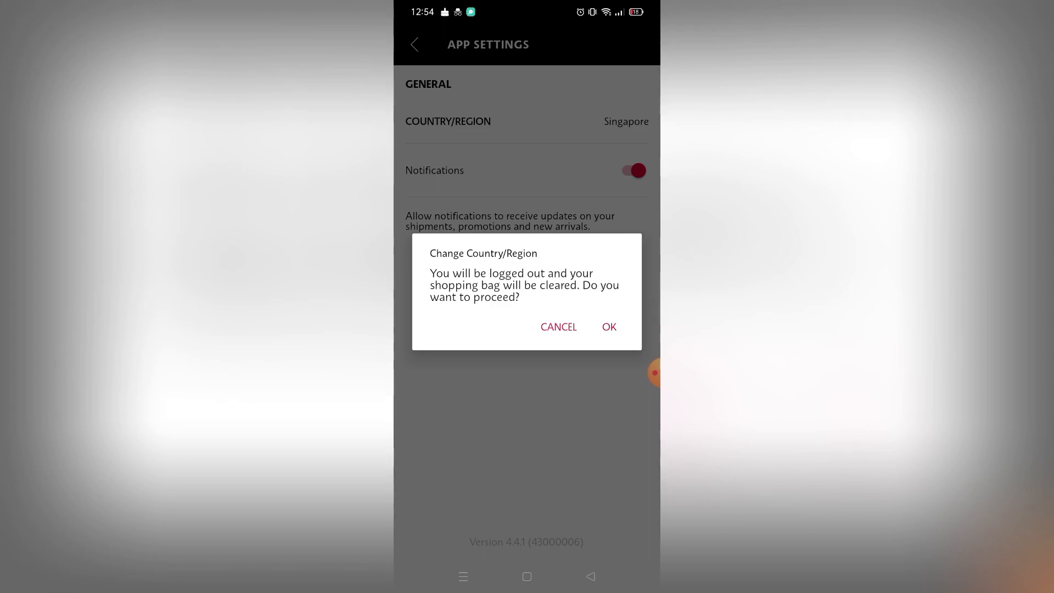
# Accept the logout and bag-clearing warning so the region switch to Singapore applies.
pyautogui.click(558, 327)
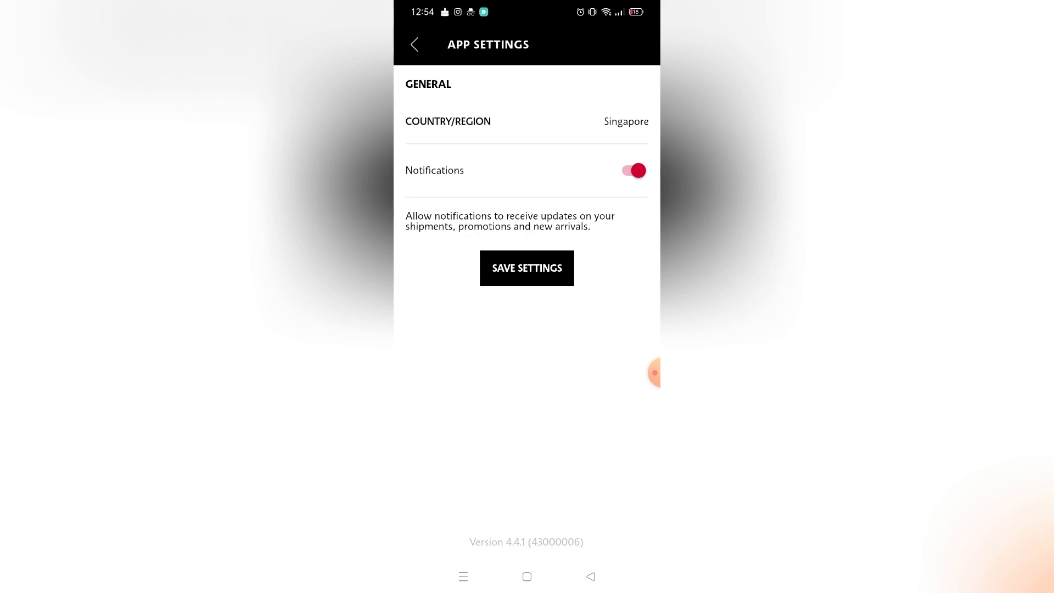